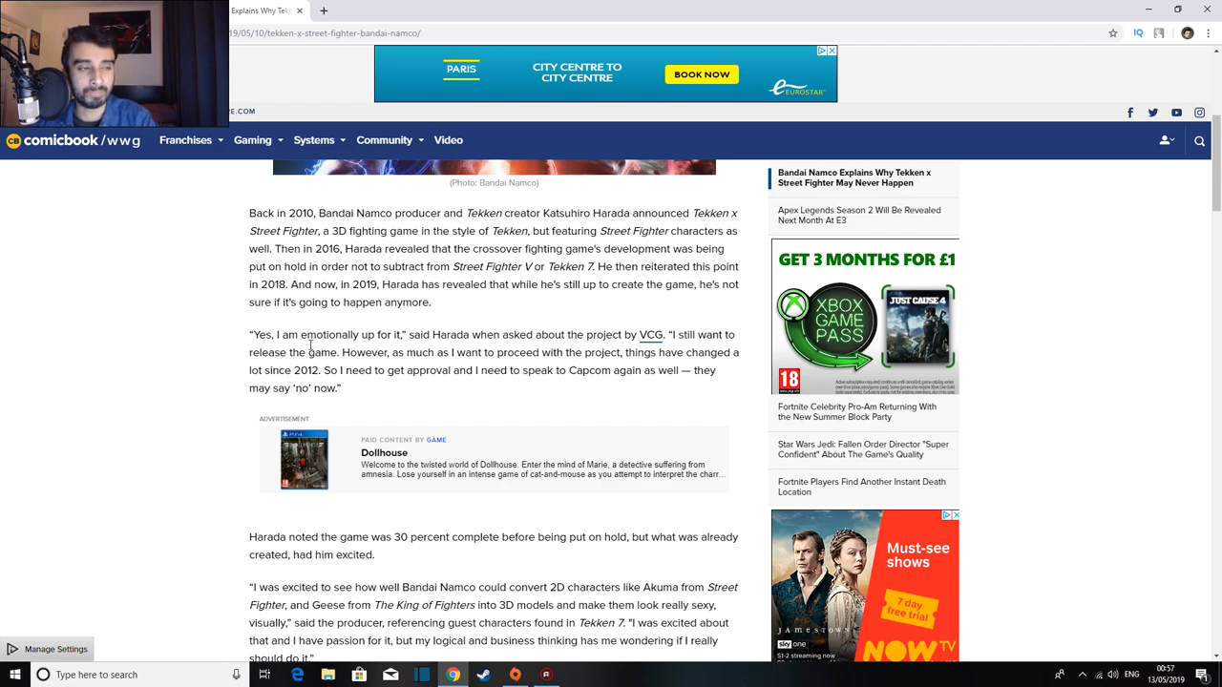
mouse_move(279, 336)
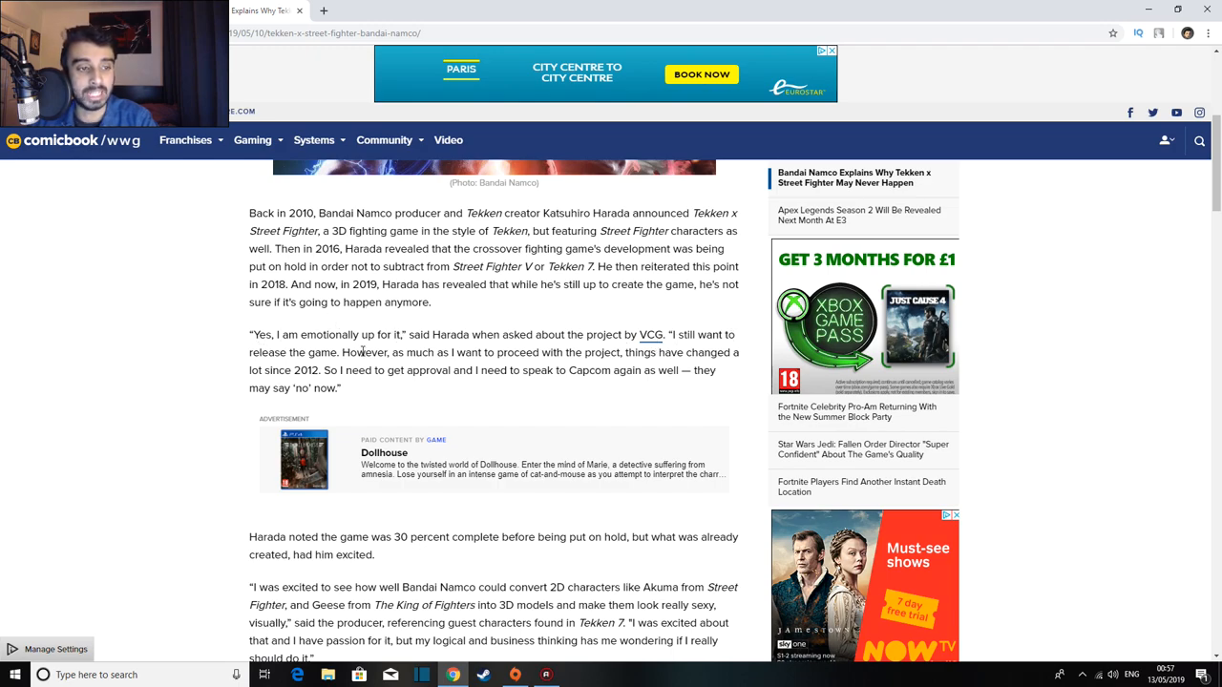
mouse_move(581, 365)
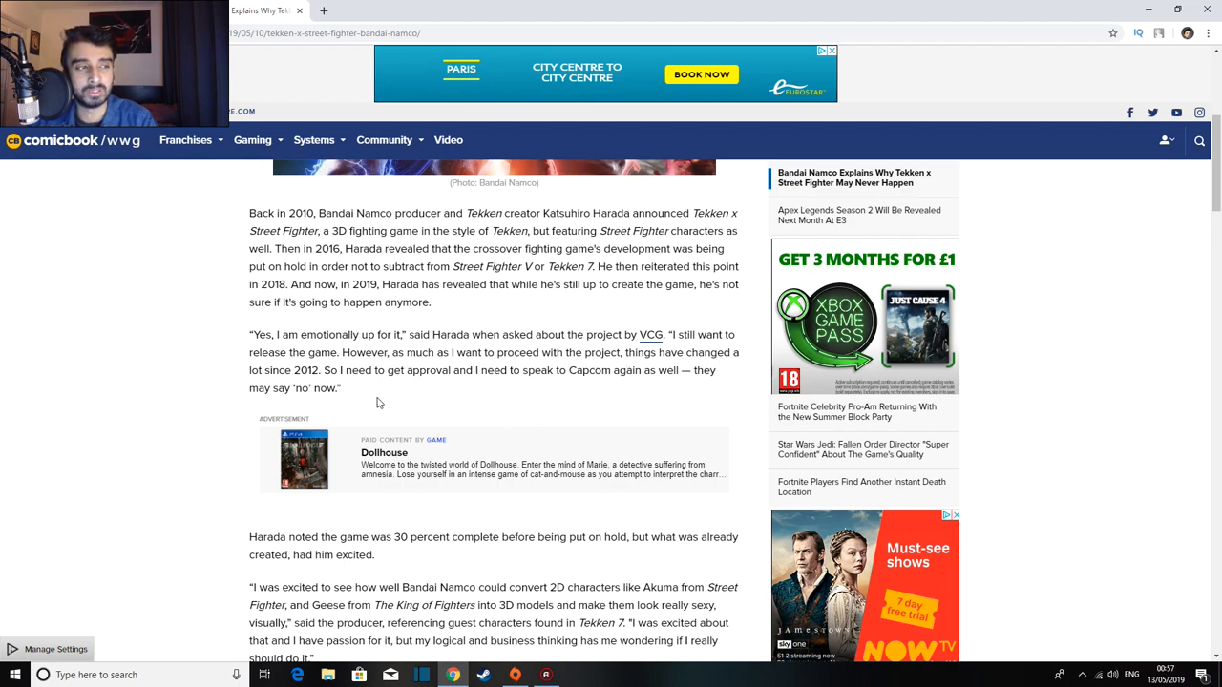
mouse_move(389, 388)
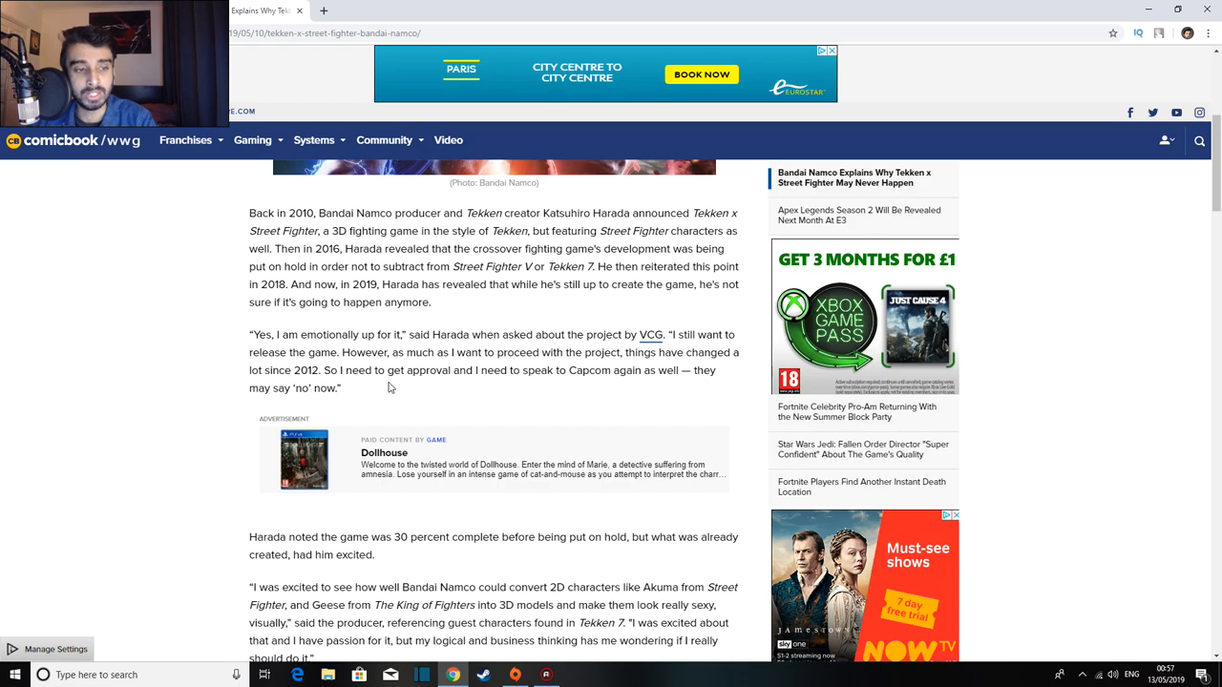
mouse_move(615, 386)
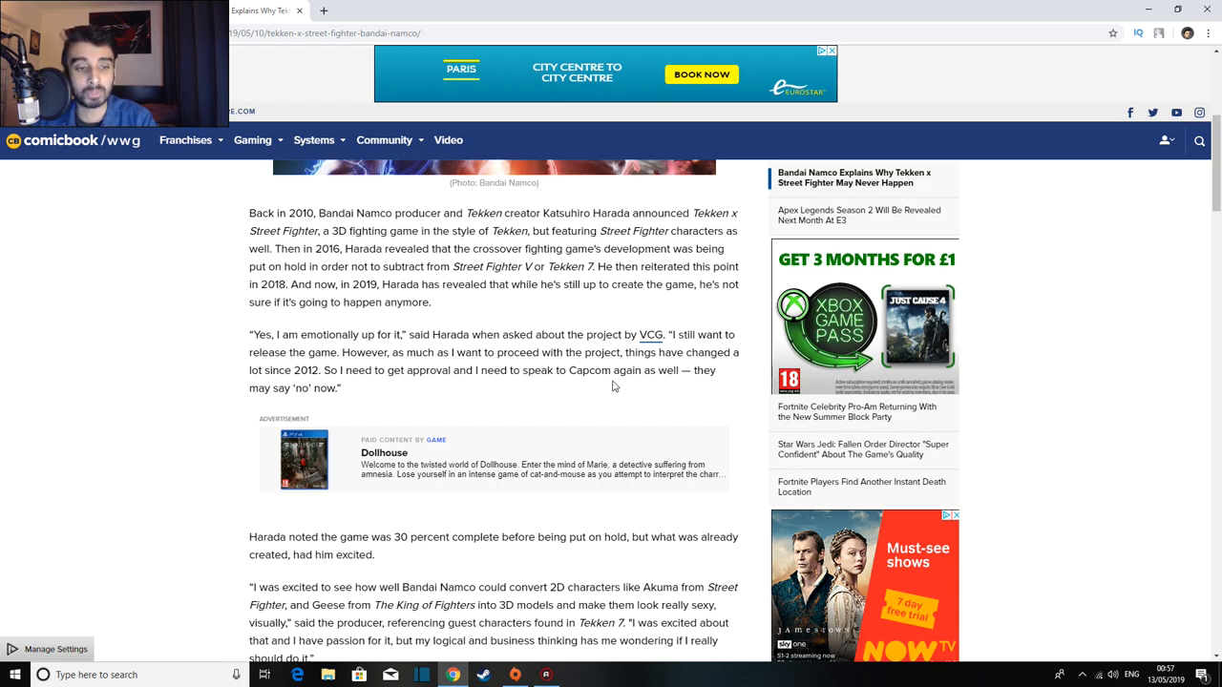
mouse_move(668, 382)
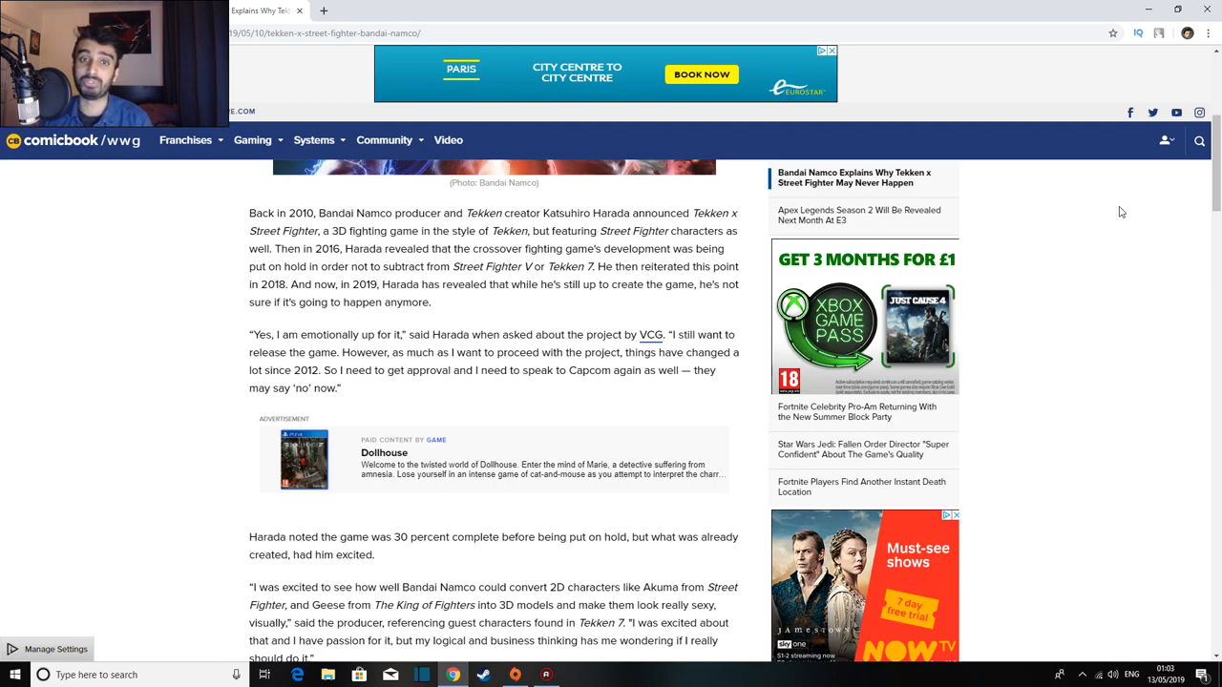
mouse_move(1088, 275)
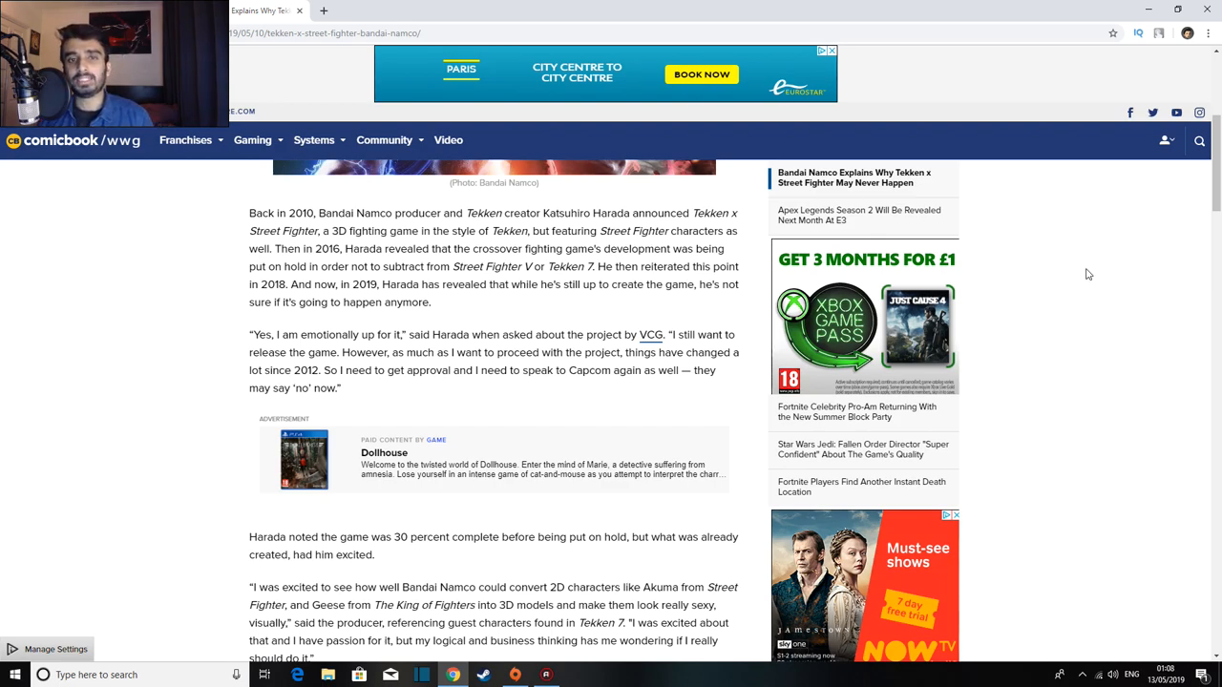